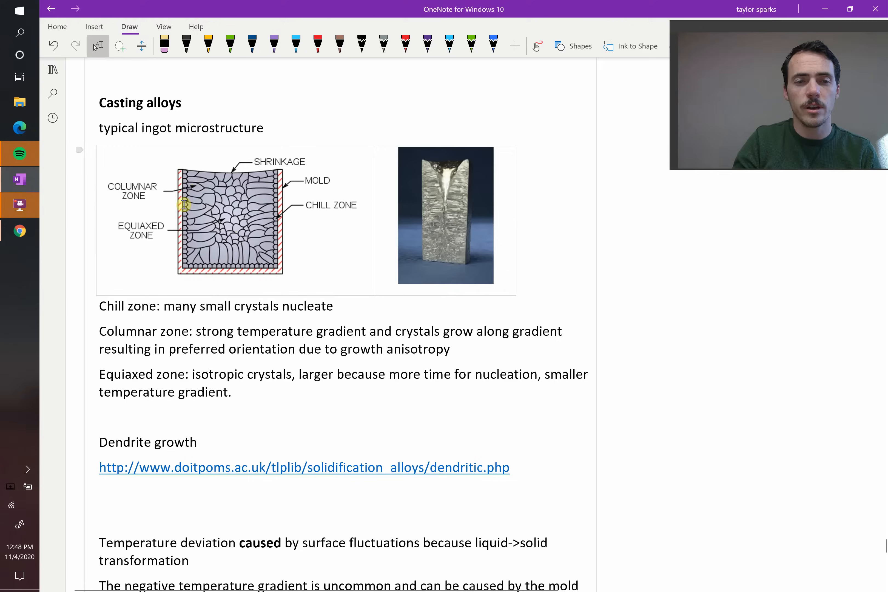
mouse_move(257, 173)
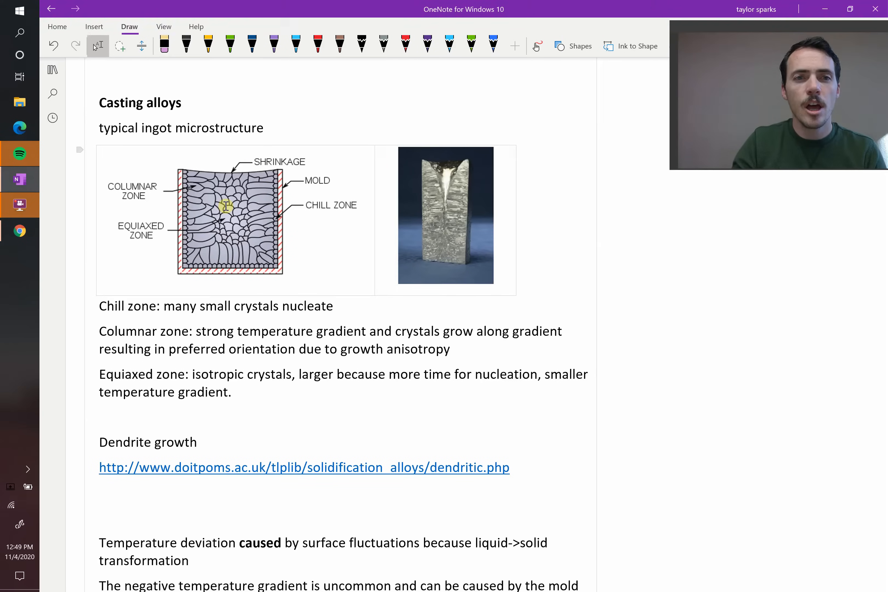
mouse_move(196, 231)
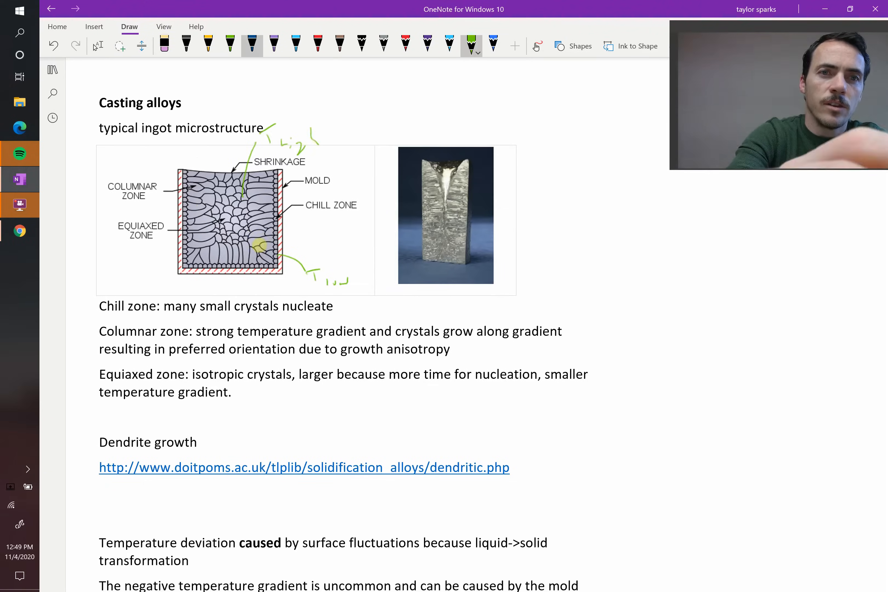
Switch to the blue pen to mark the chill zone and ingot photo
click(295, 45)
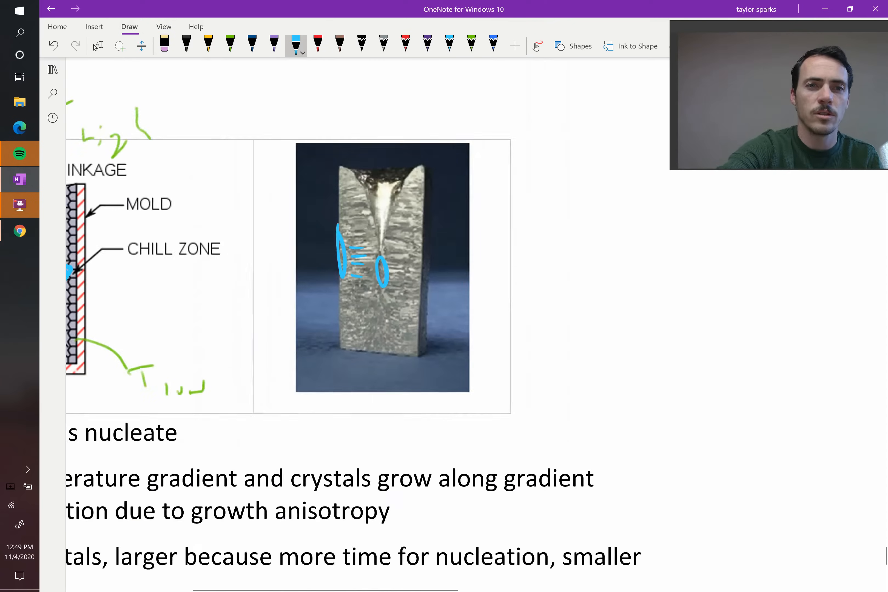
Scroll to the 'Dendrites are very common' micrographs, then bring up the browser with the dendritic growth page
scroll(up, 3)
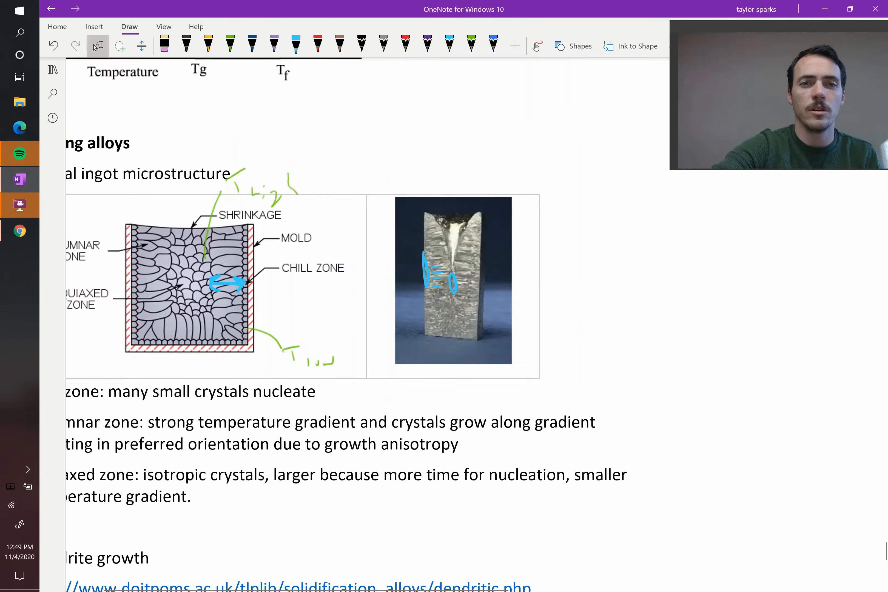
scroll(down, 3)
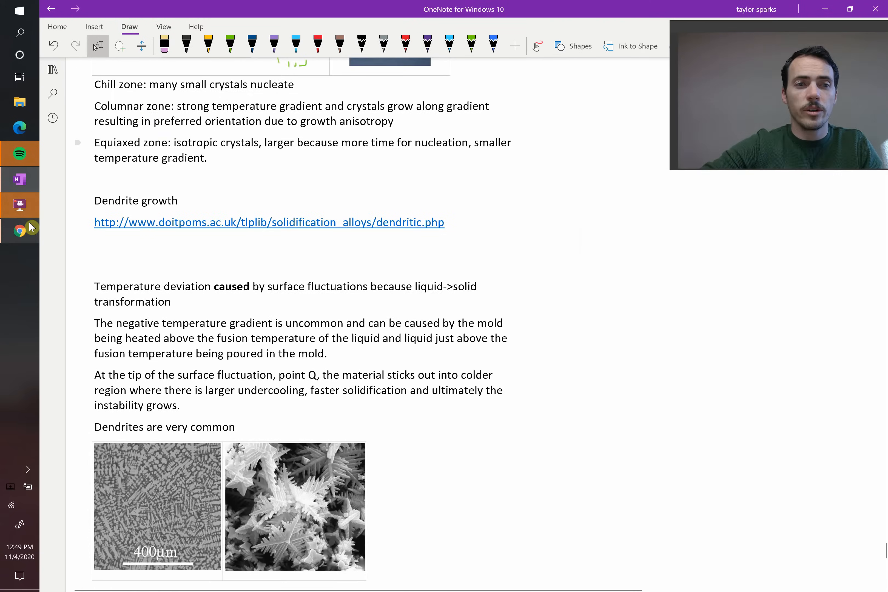
scroll(down, 3)
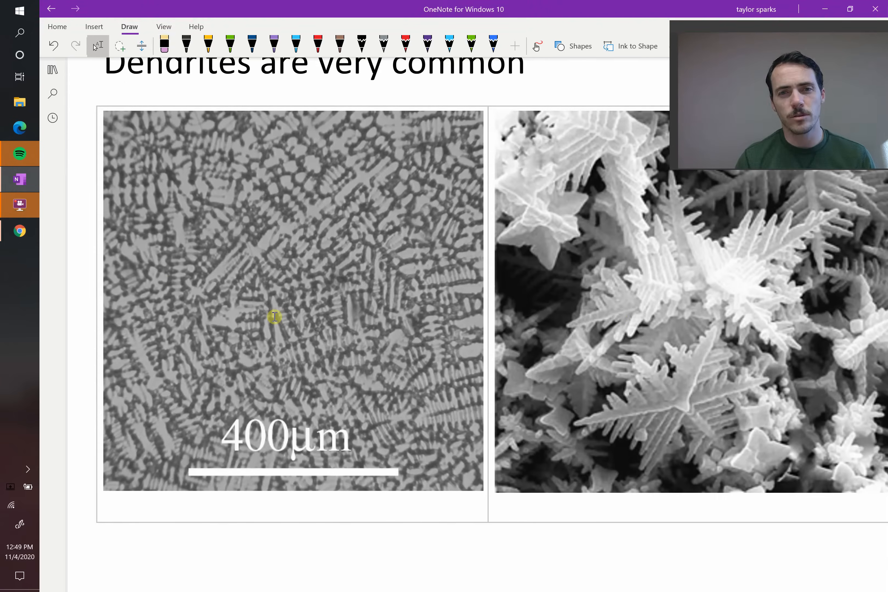
mouse_move(350, 246)
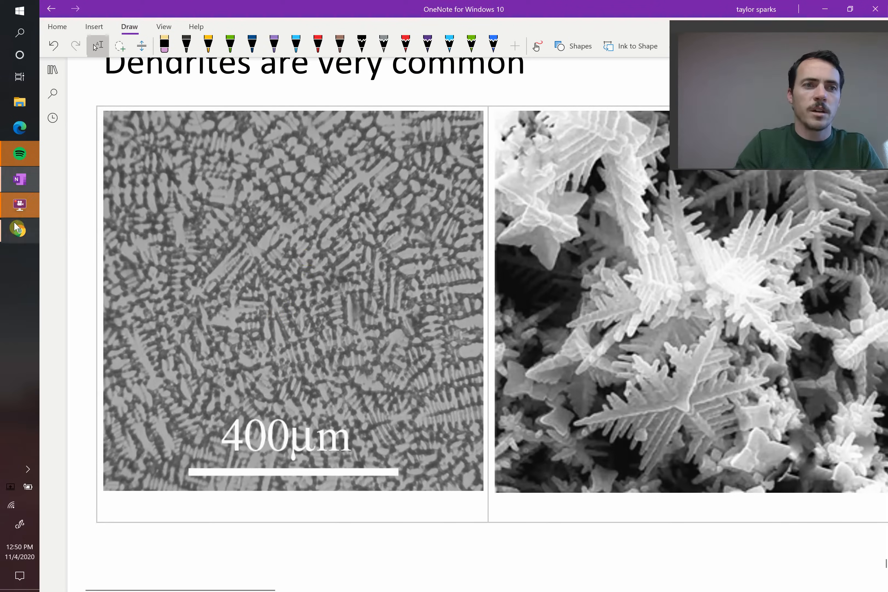
click(20, 231)
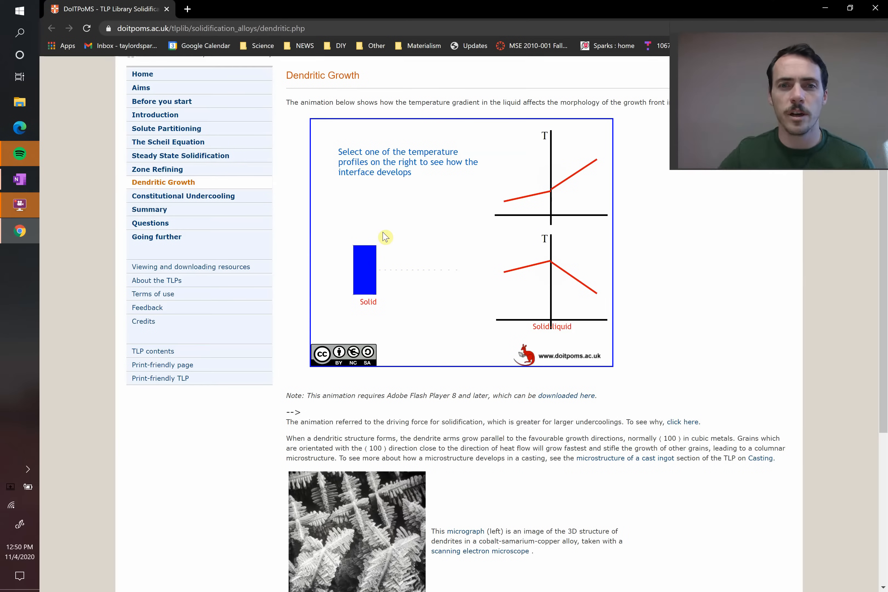
mouse_move(537, 211)
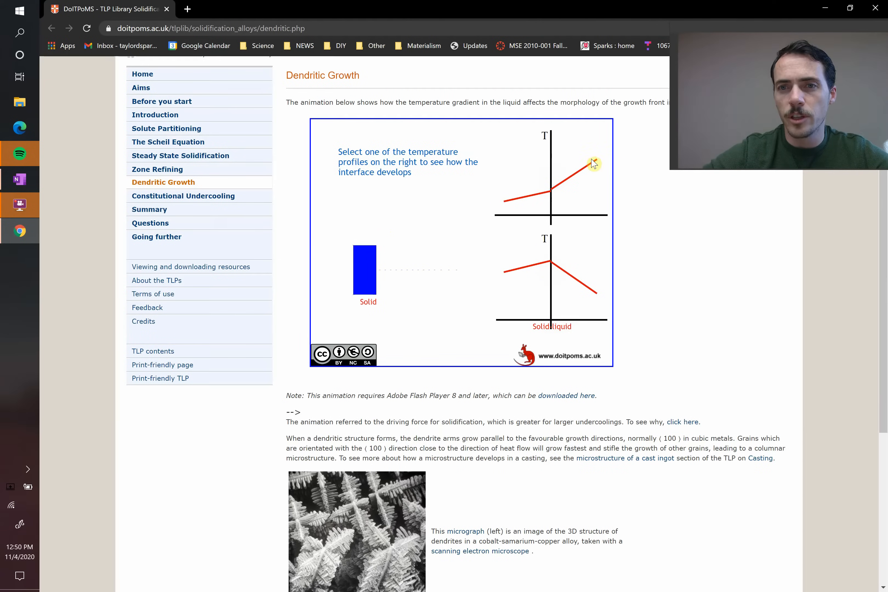
Select the rising temperature profile and advance the animation through its first steps
click(552, 175)
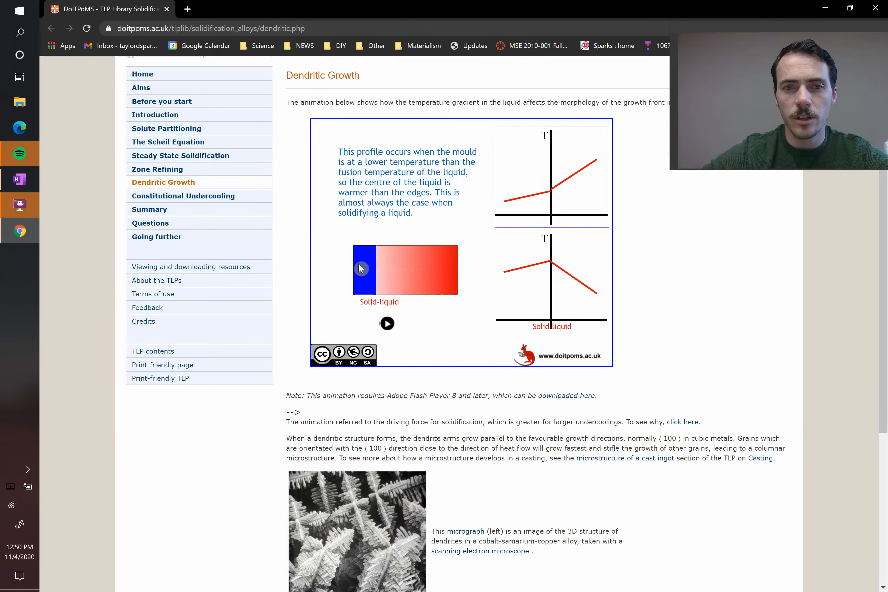
mouse_move(601, 153)
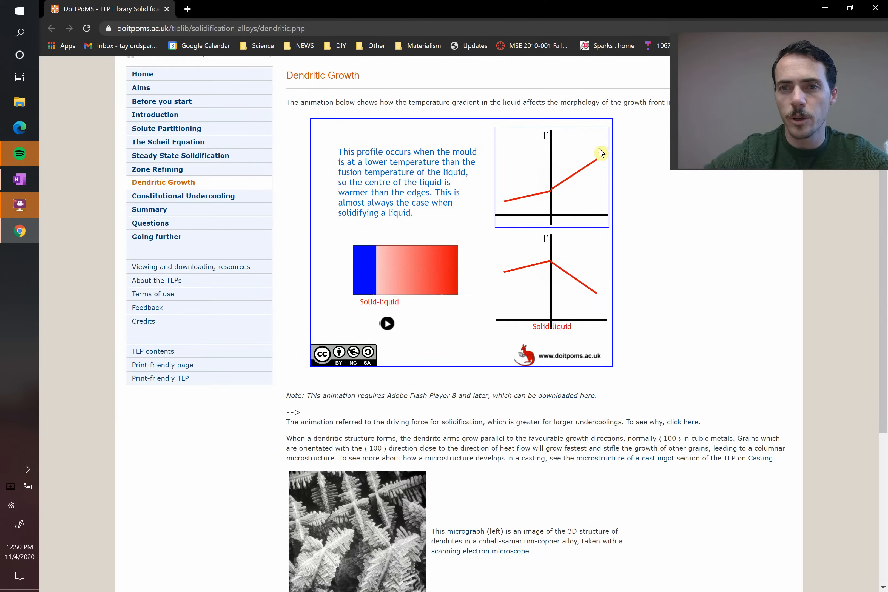
mouse_move(463, 251)
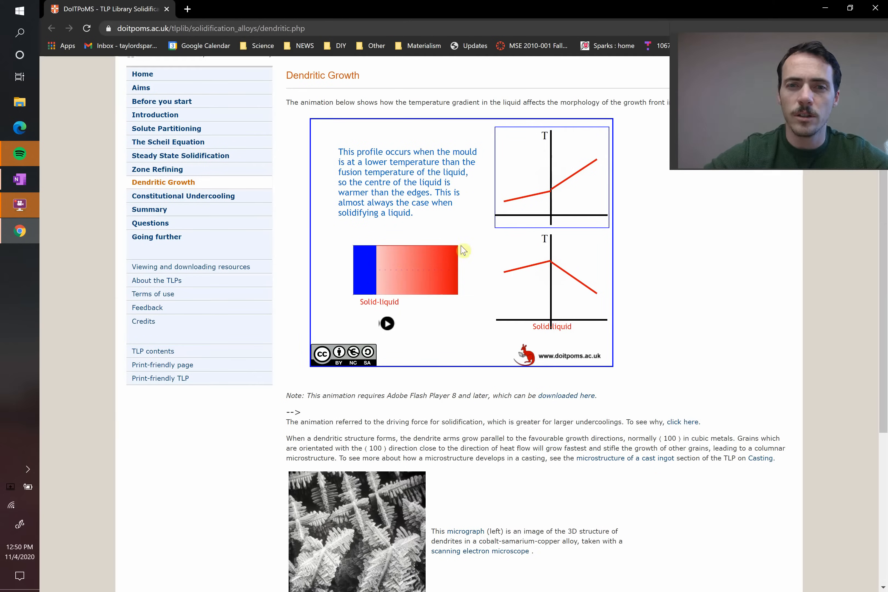
click(387, 323)
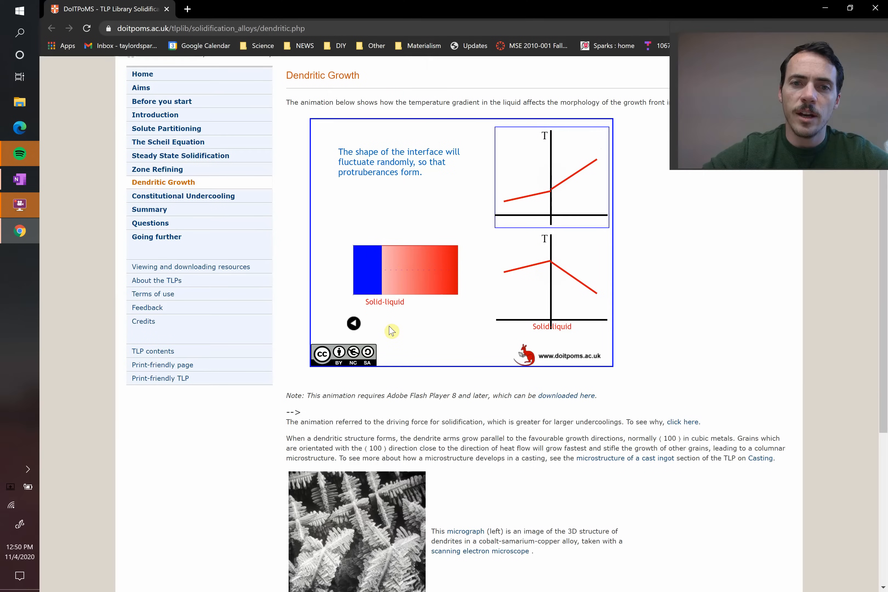
click(387, 323)
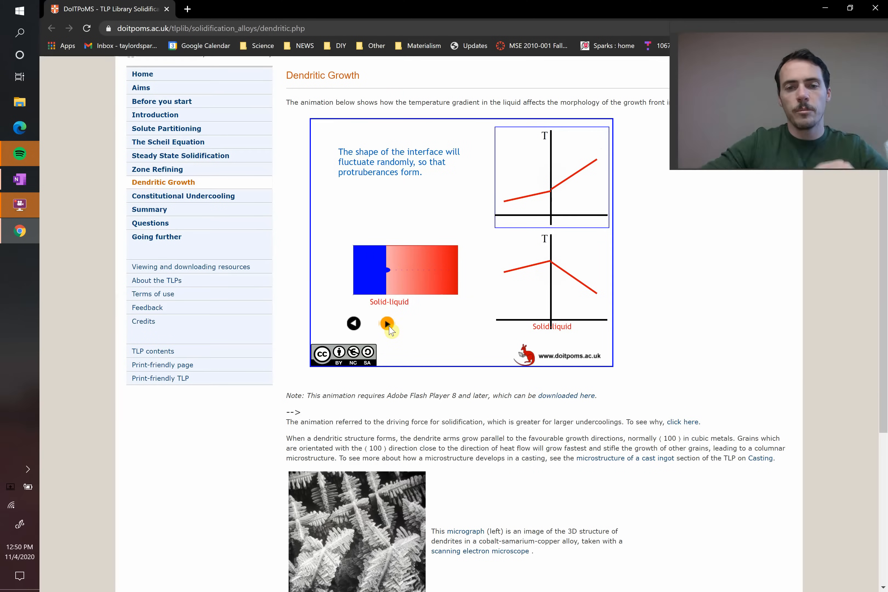
mouse_move(391, 278)
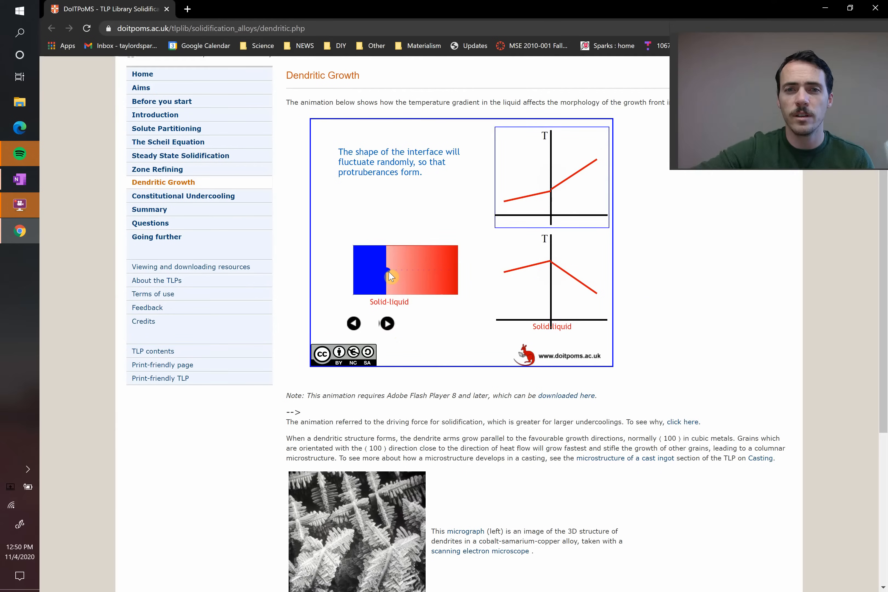
mouse_move(578, 184)
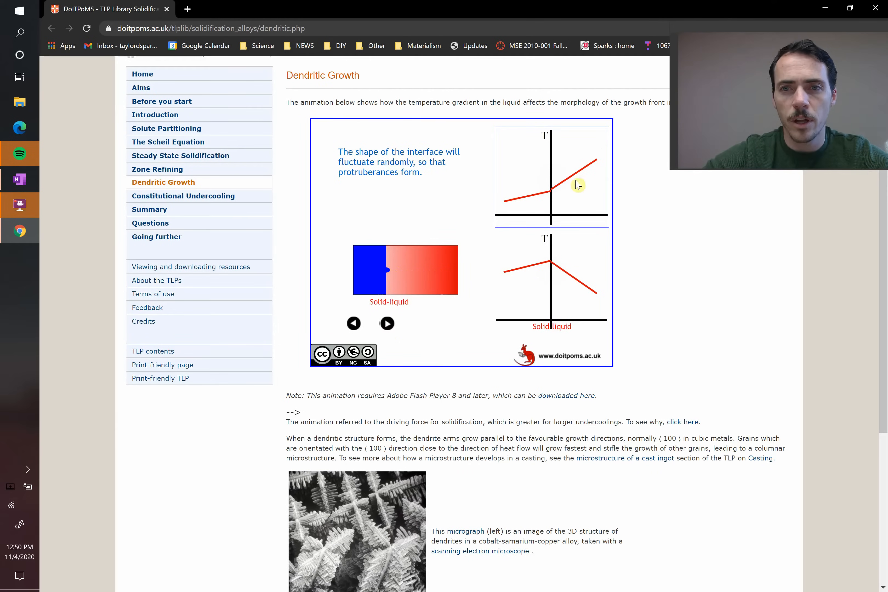
mouse_move(576, 180)
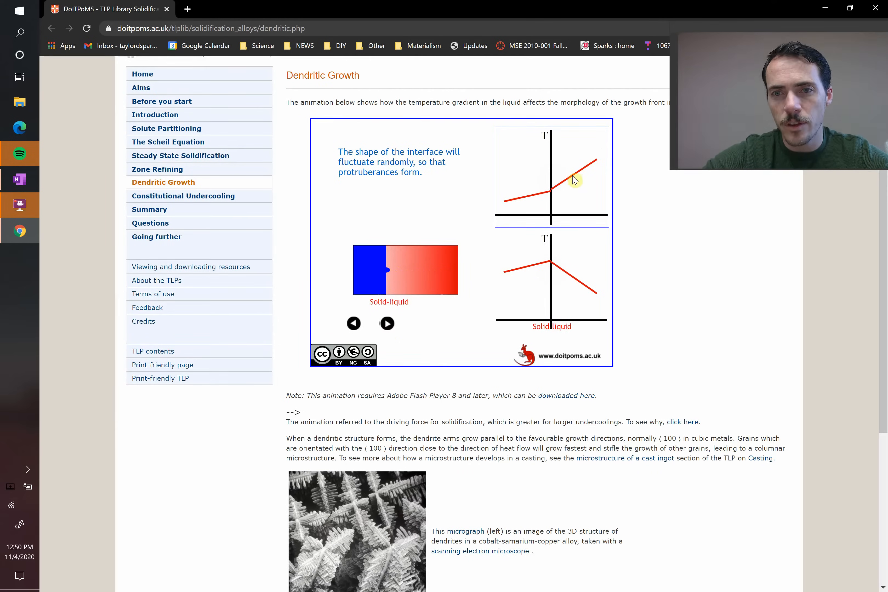
click(387, 324)
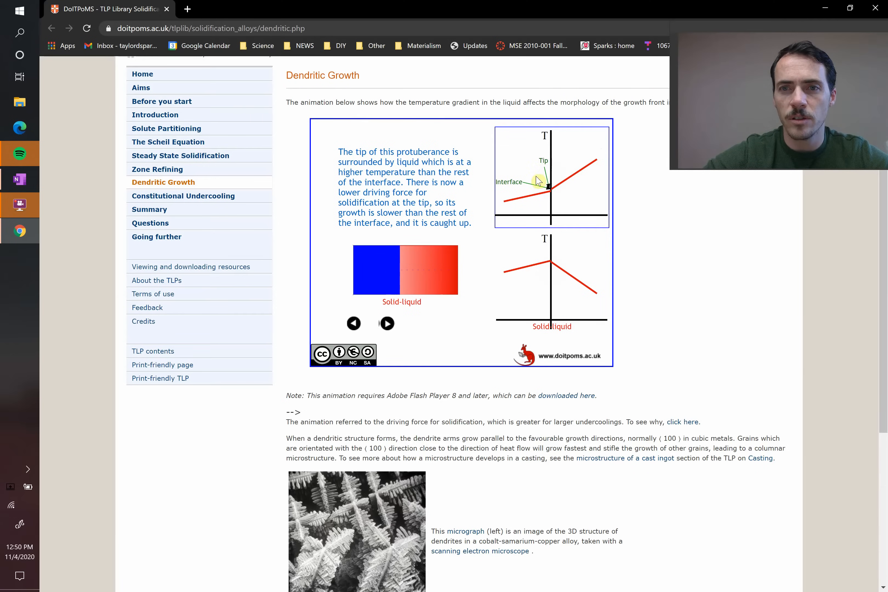
Step back and forth through the protuberance-tip explanation to the stable planar interface result
click(354, 323)
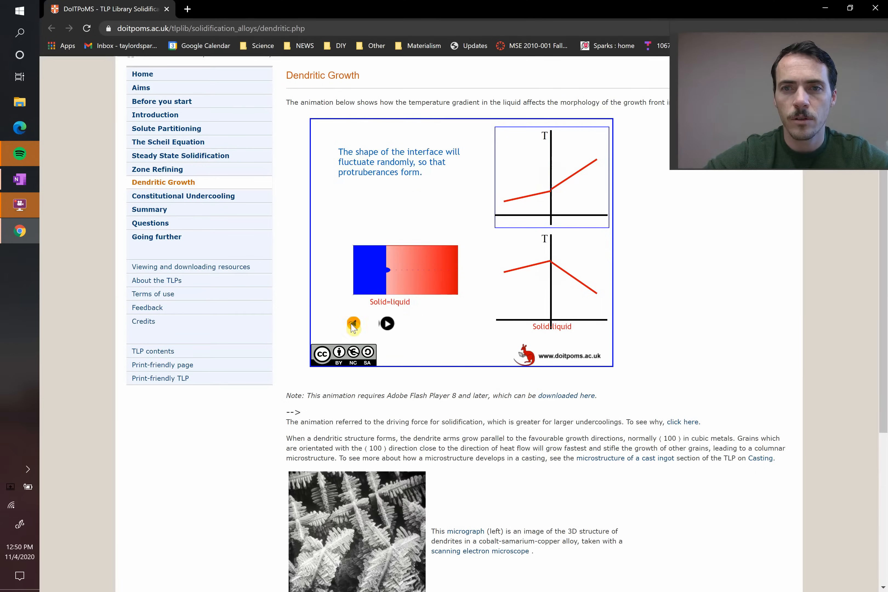
click(386, 324)
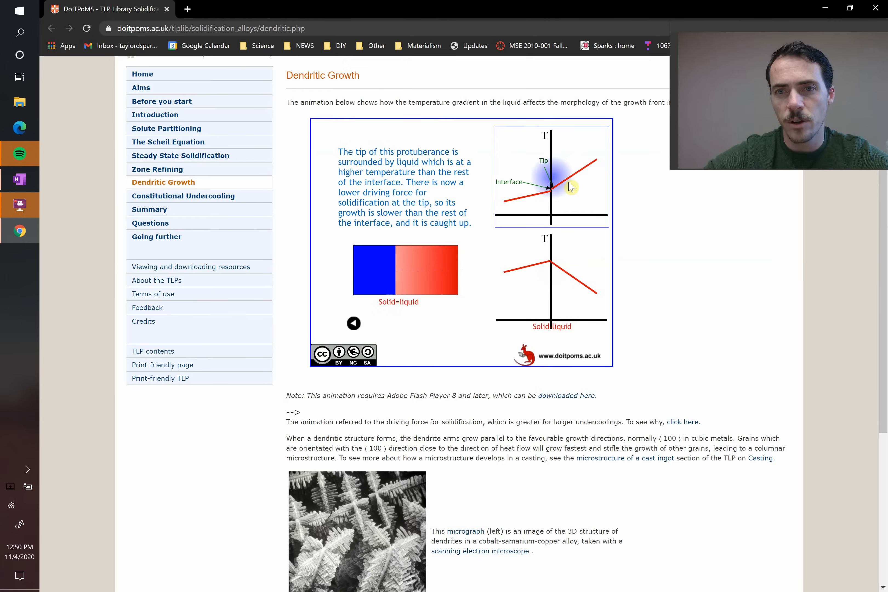
click(353, 324)
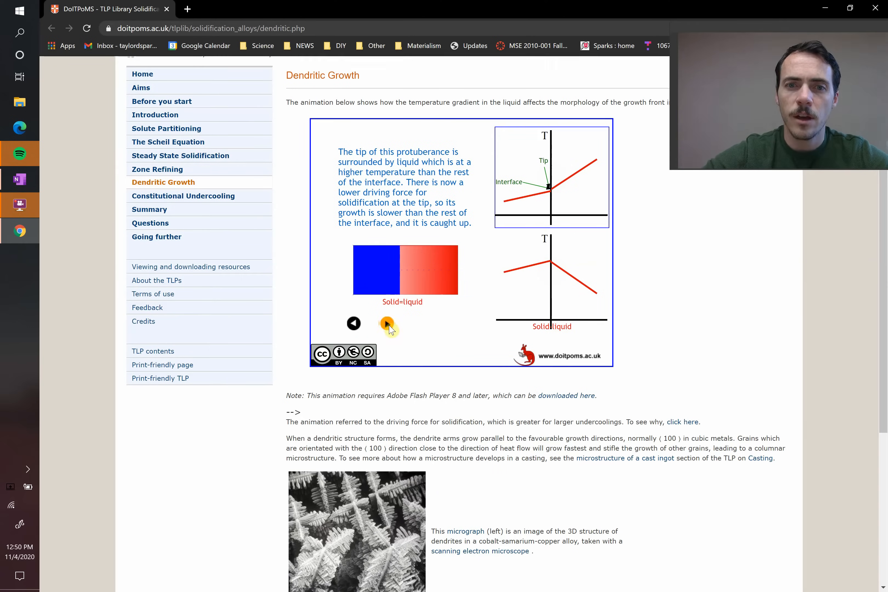
click(388, 323)
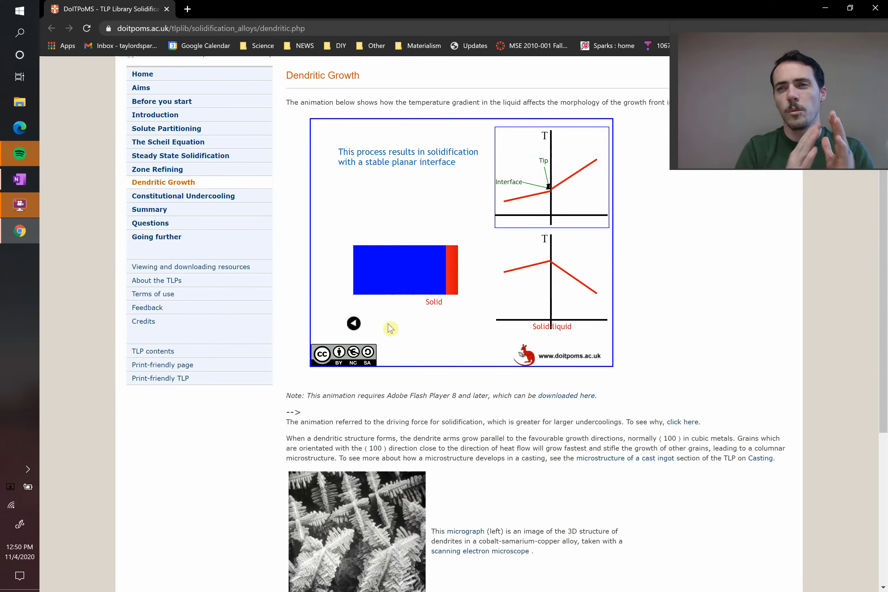
click(353, 323)
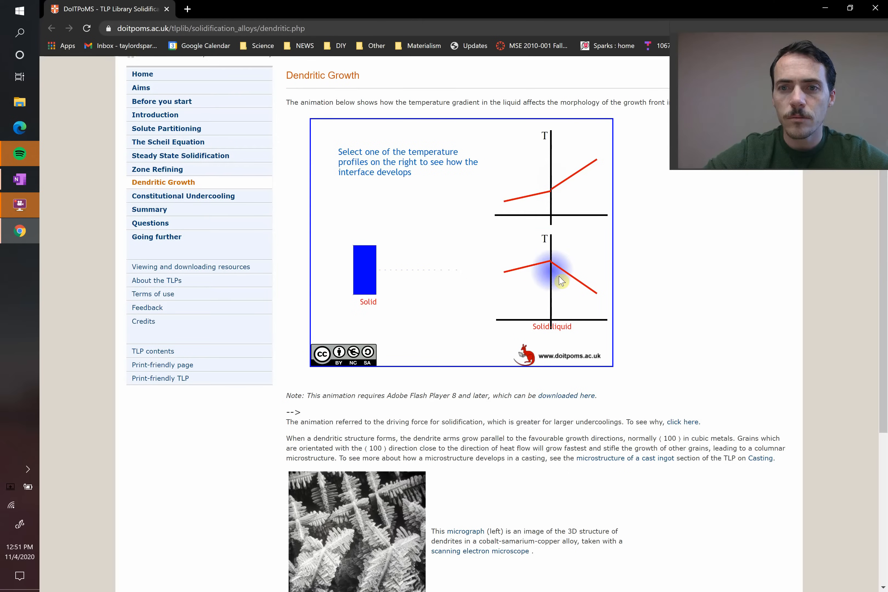
Select the falling temperature profile and play through interface fluctuation, instability and dendrite arms growing, then return to OneNote
click(552, 277)
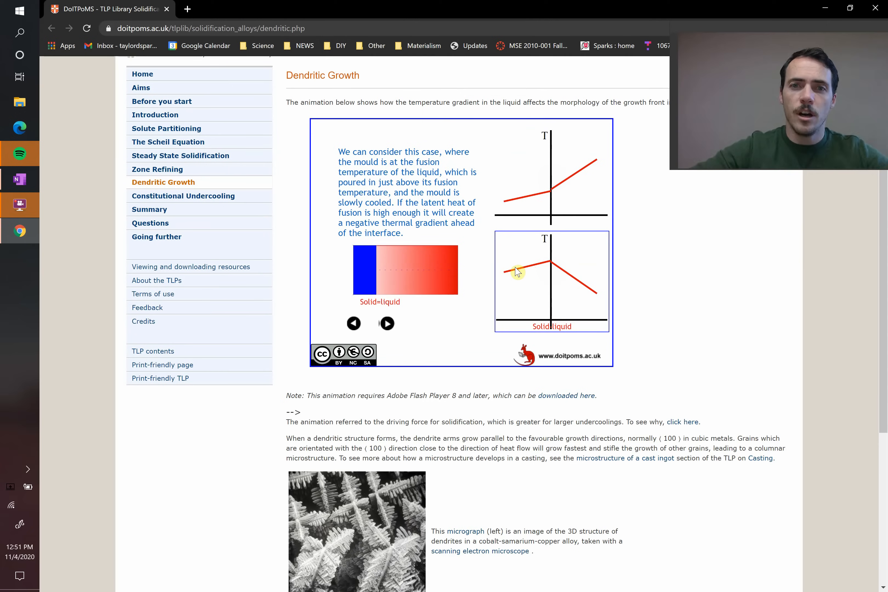
mouse_move(390, 211)
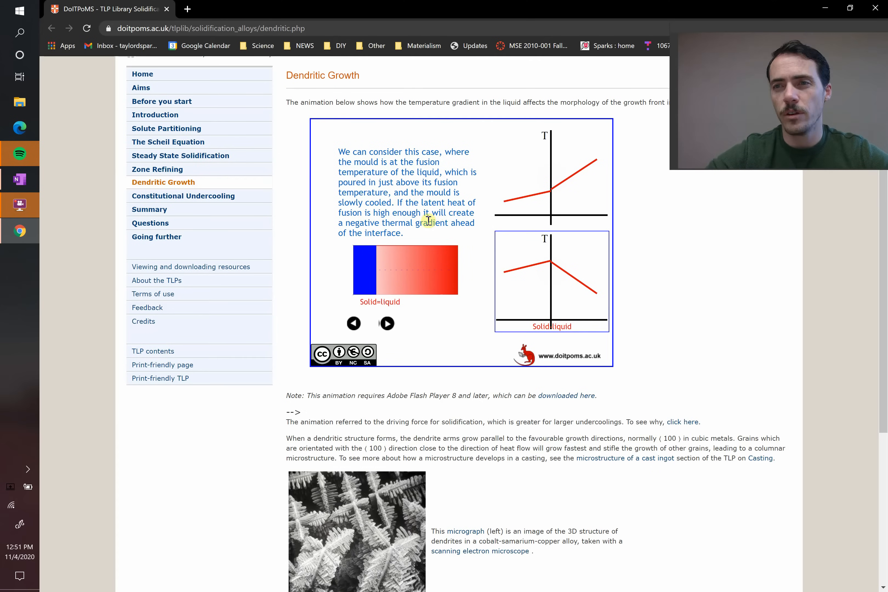
mouse_move(528, 274)
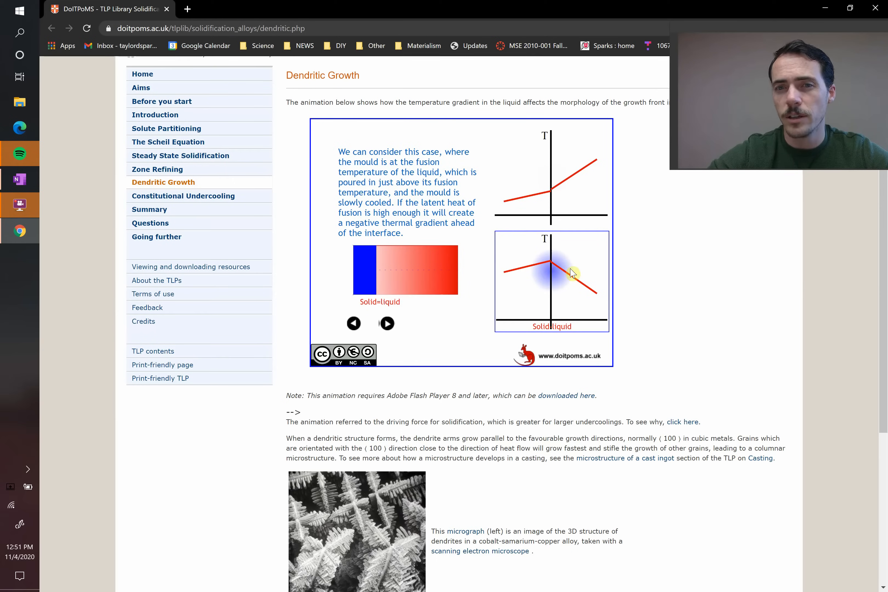
click(387, 324)
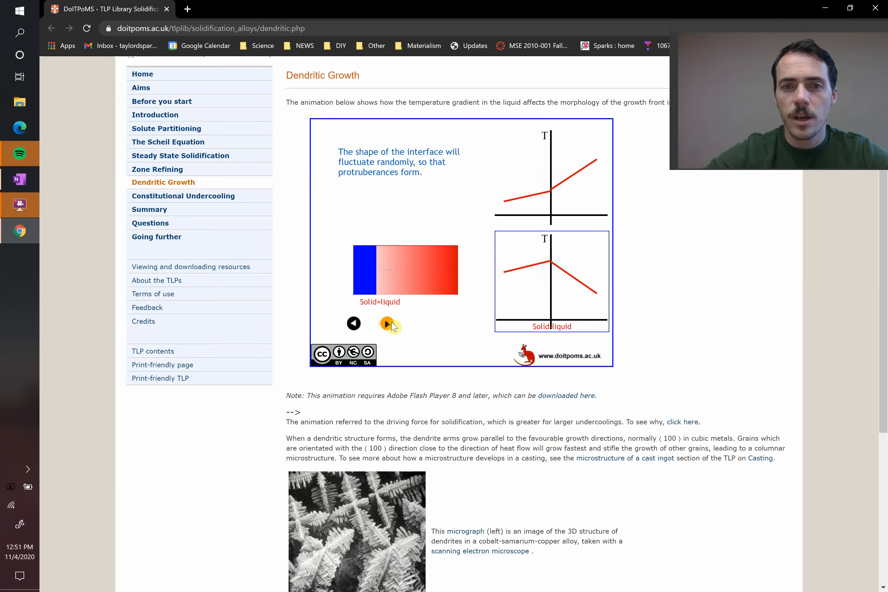
mouse_move(379, 272)
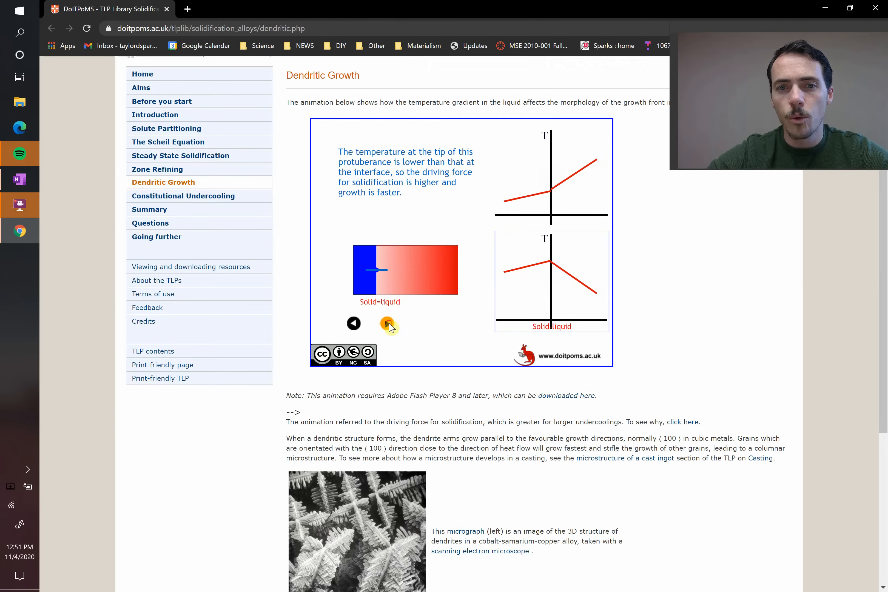
click(388, 323)
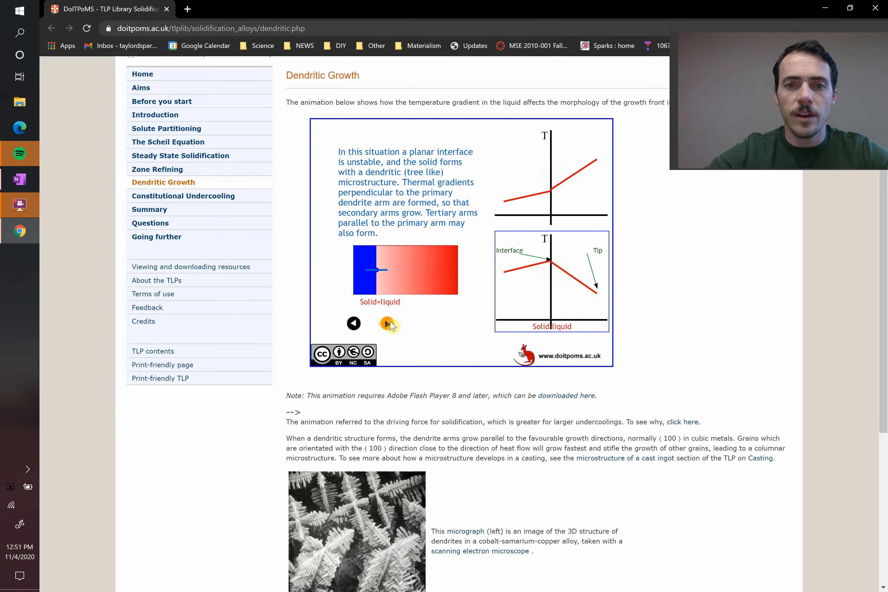
click(389, 323)
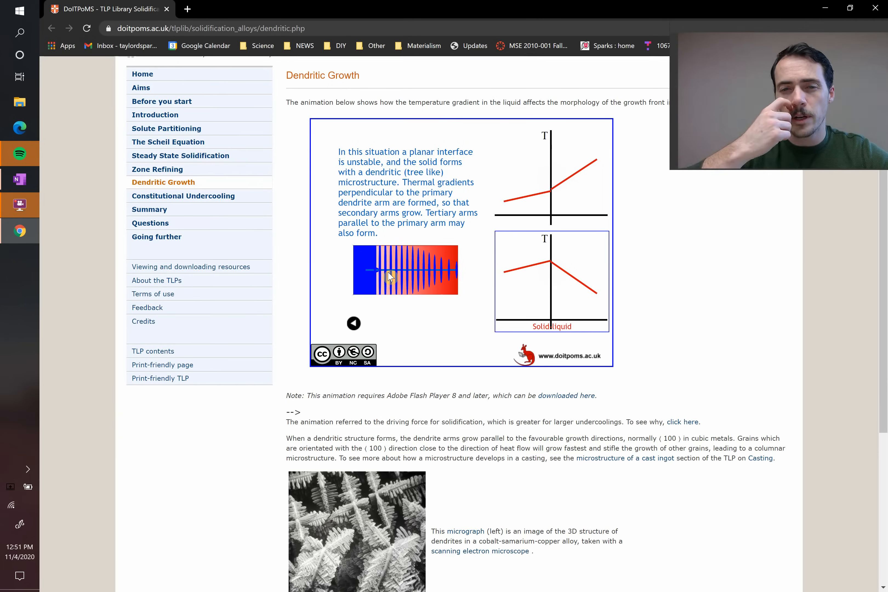
mouse_move(490, 384)
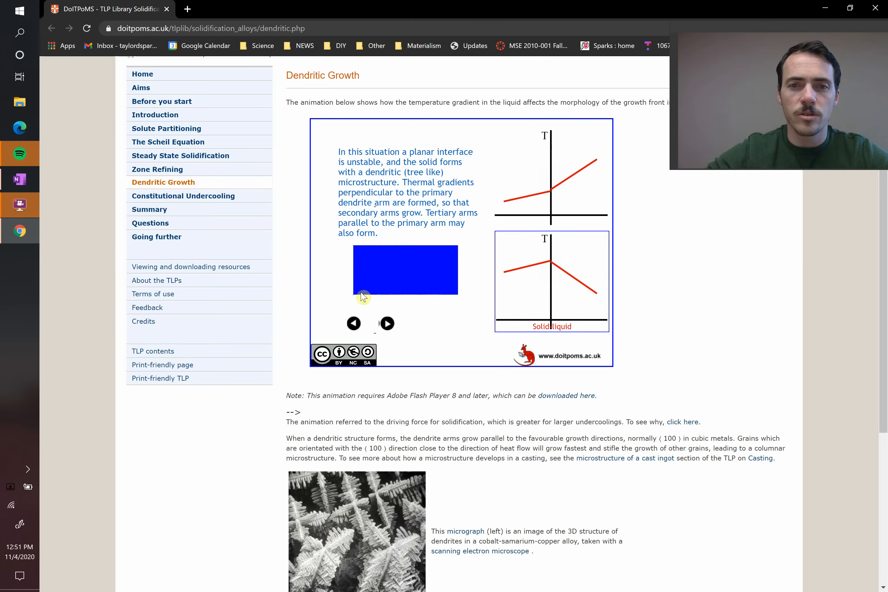
click(20, 179)
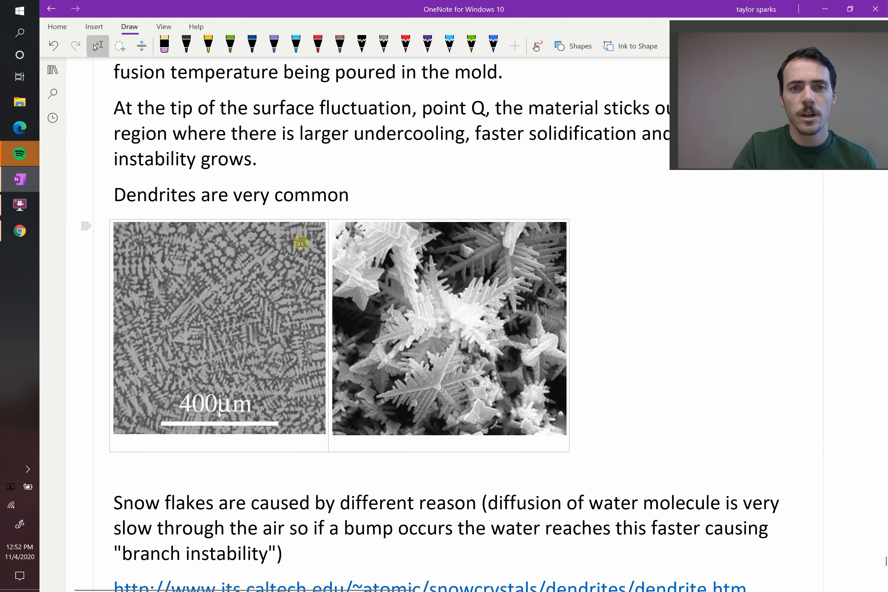
mouse_move(214, 330)
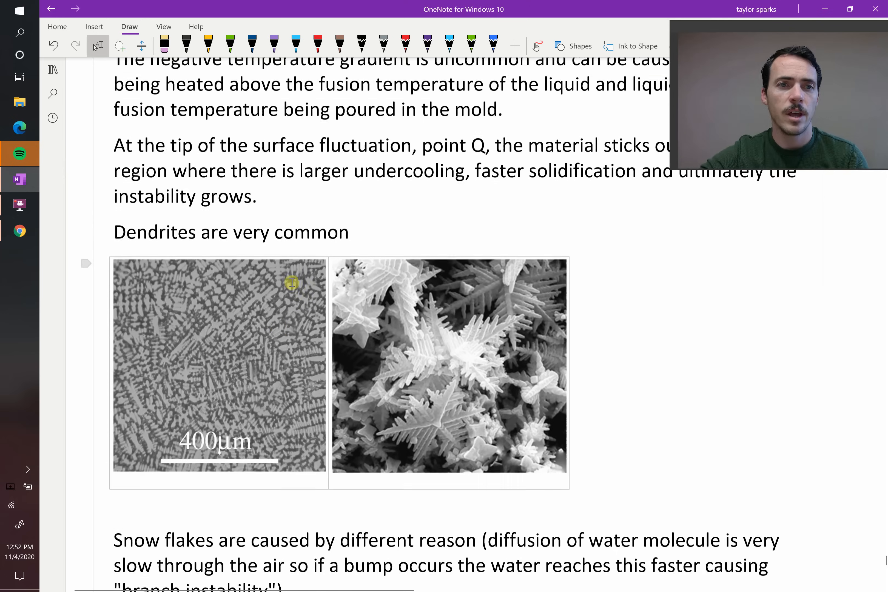
Scroll the lecture page up to the dendrite micrographs and surface-fluctuation notes
scroll(up, 3)
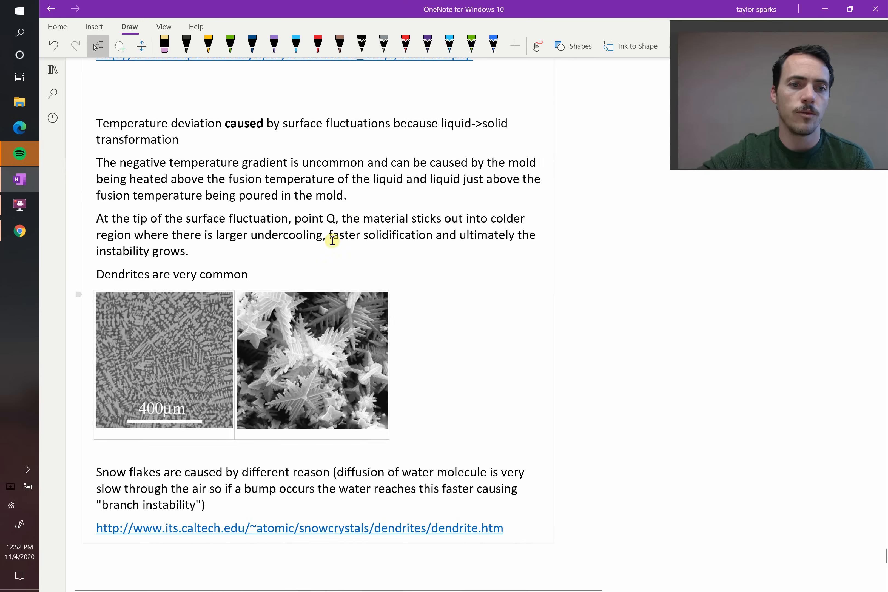